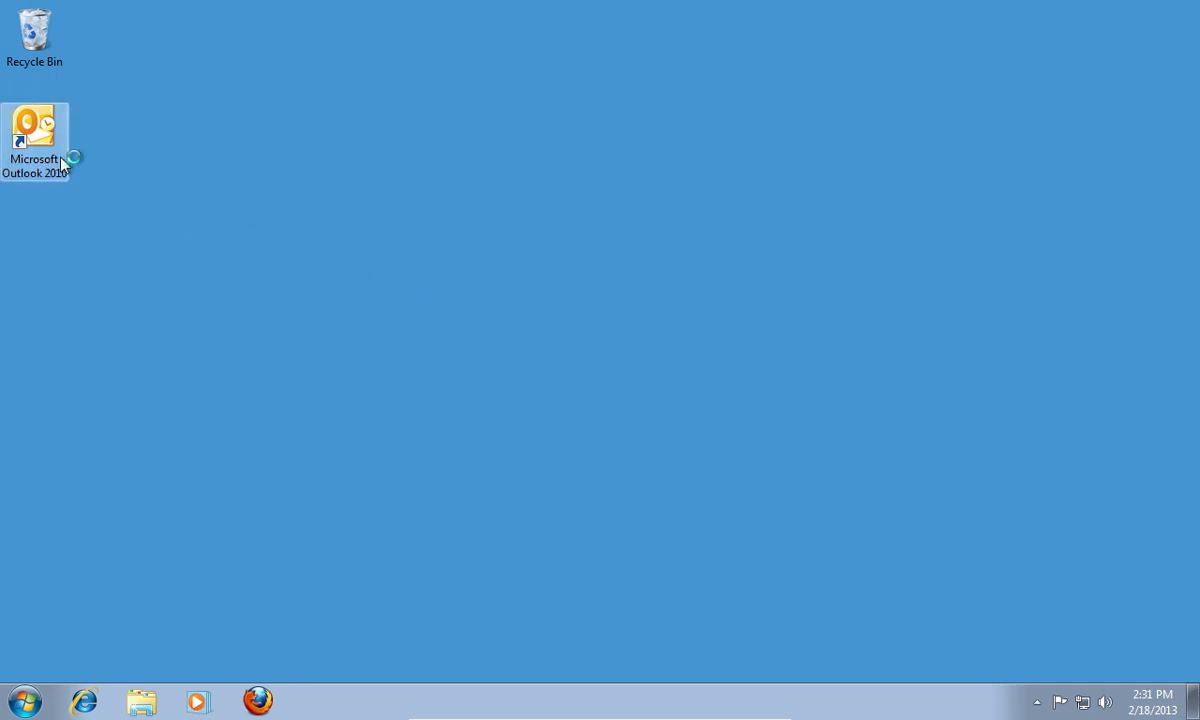
Launch Outlook from the desktop shortcut and switch to the Contacts folder
double_click(34, 128)
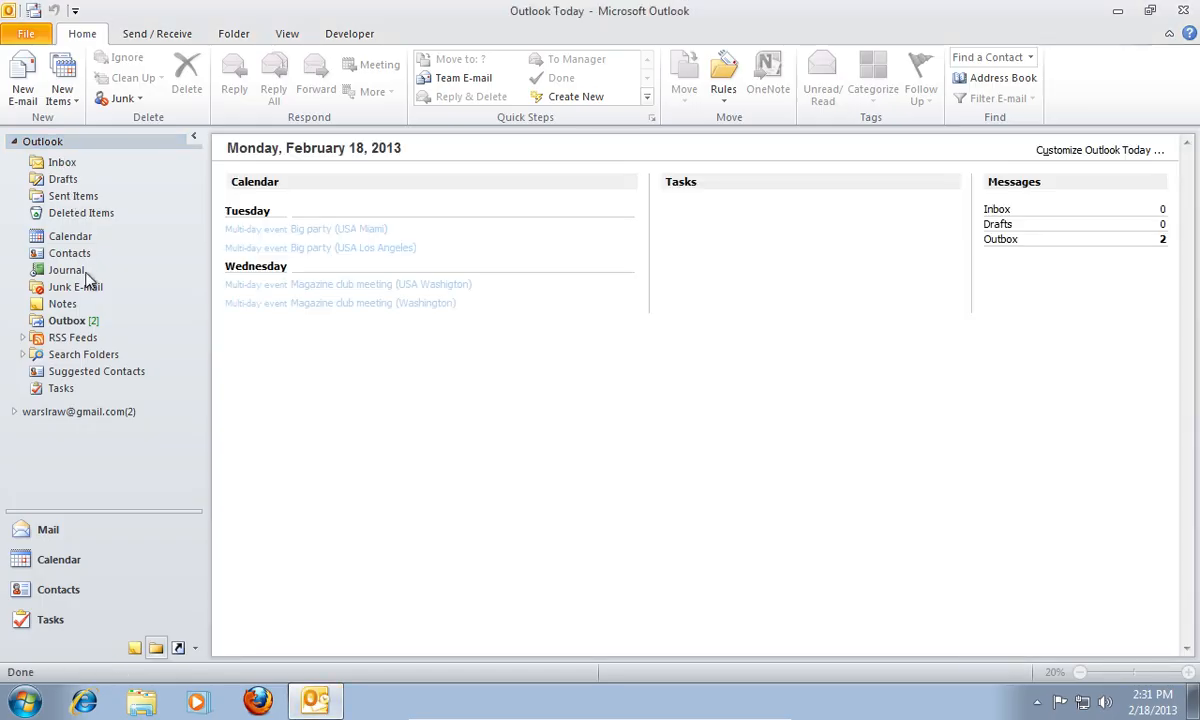
left_click(58, 589)
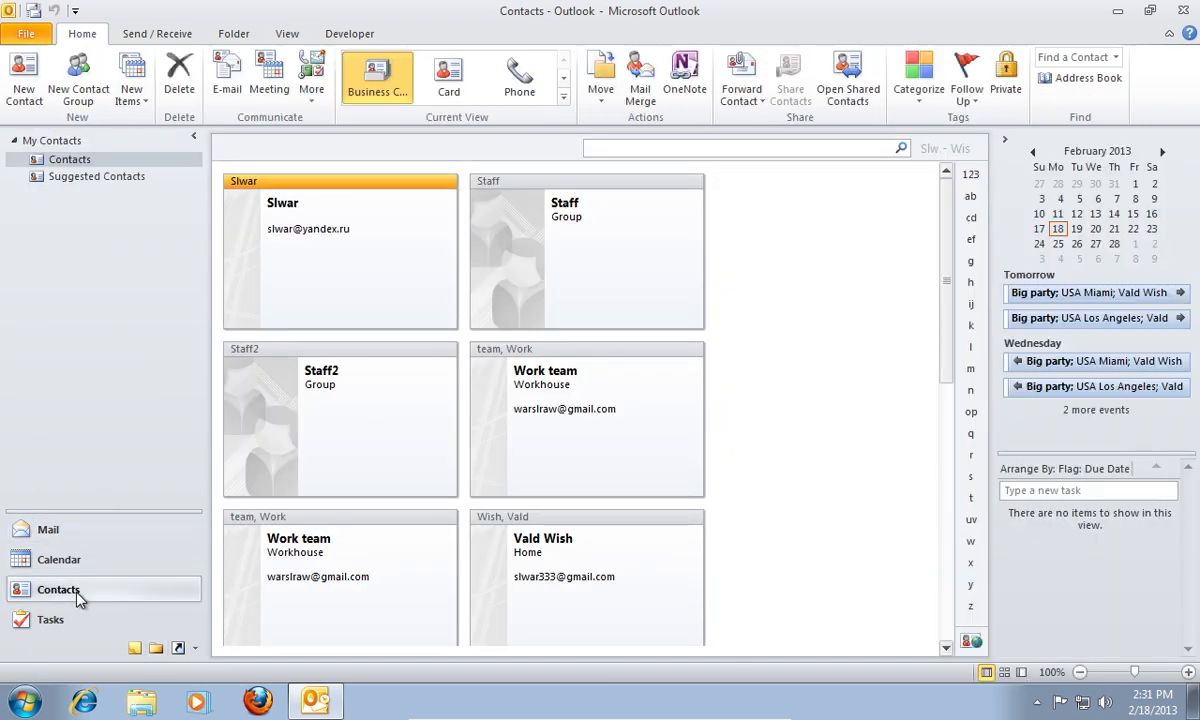
mouse_move(558, 284)
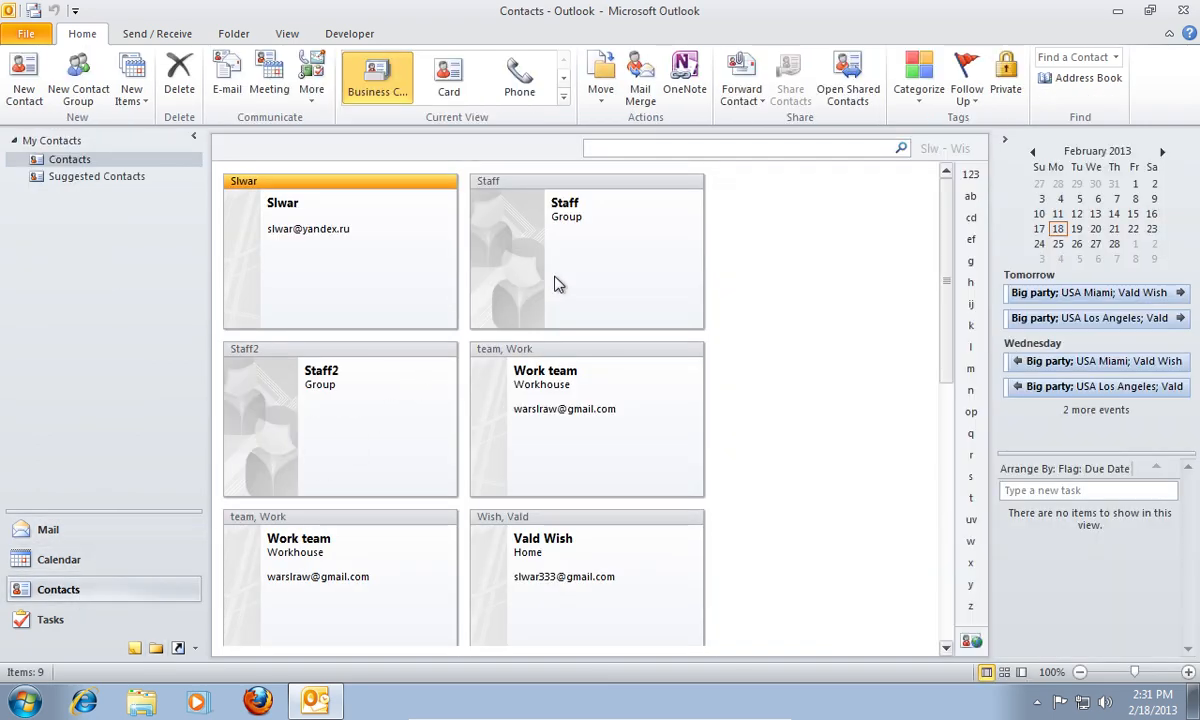
double_click(587, 255)
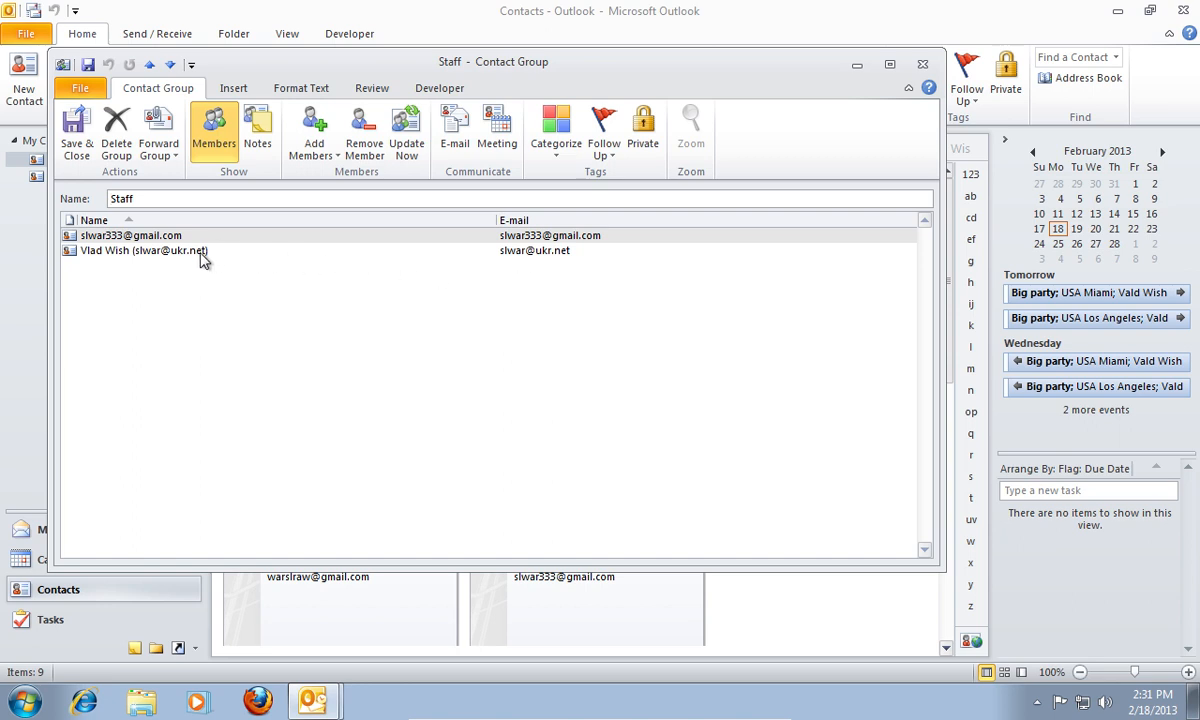
left_click(143, 250)
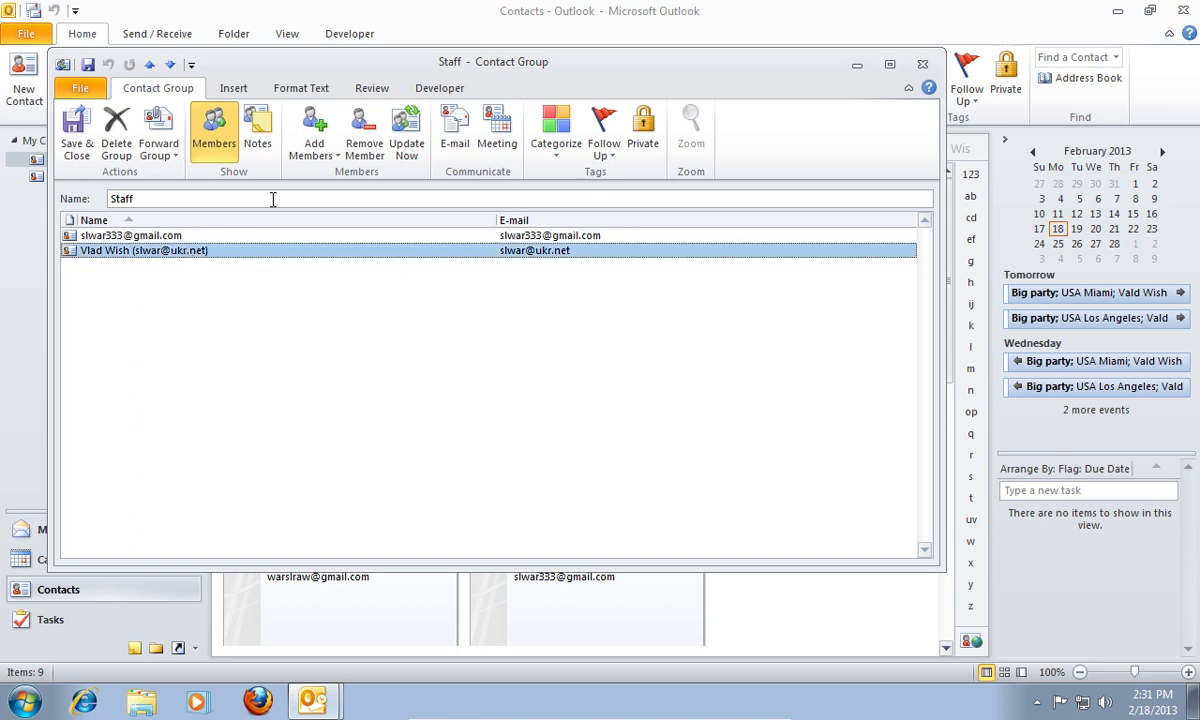
left_click(363, 130)
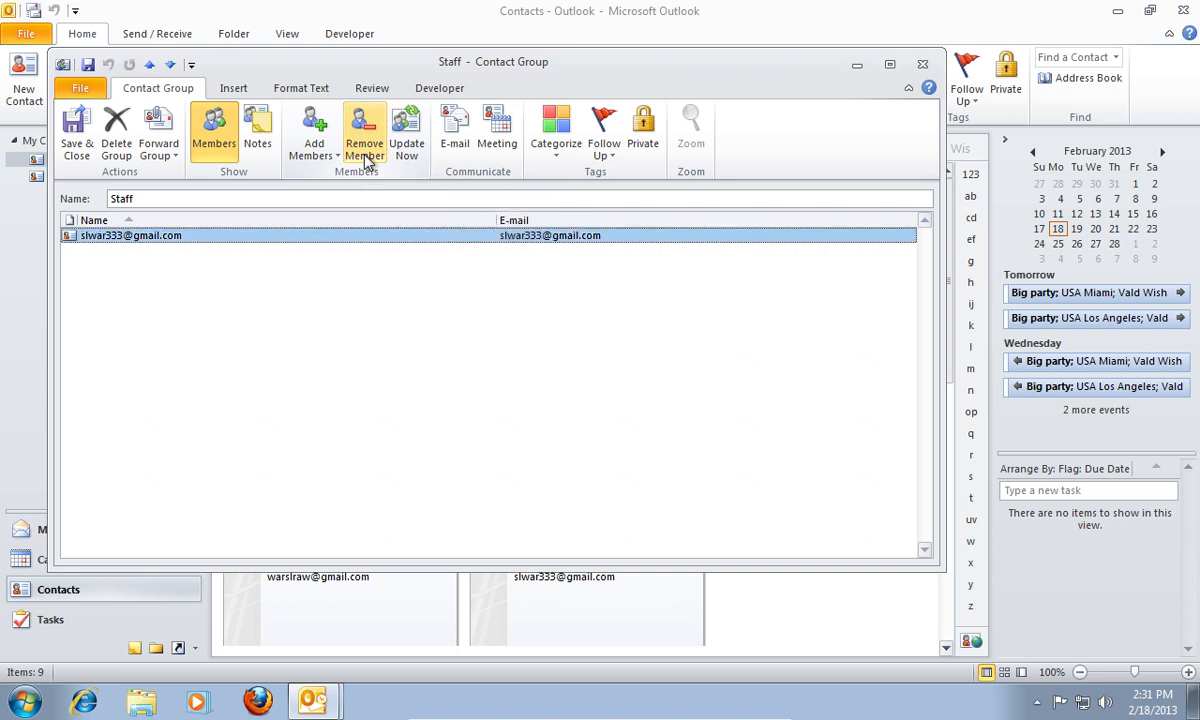
mouse_move(315, 132)
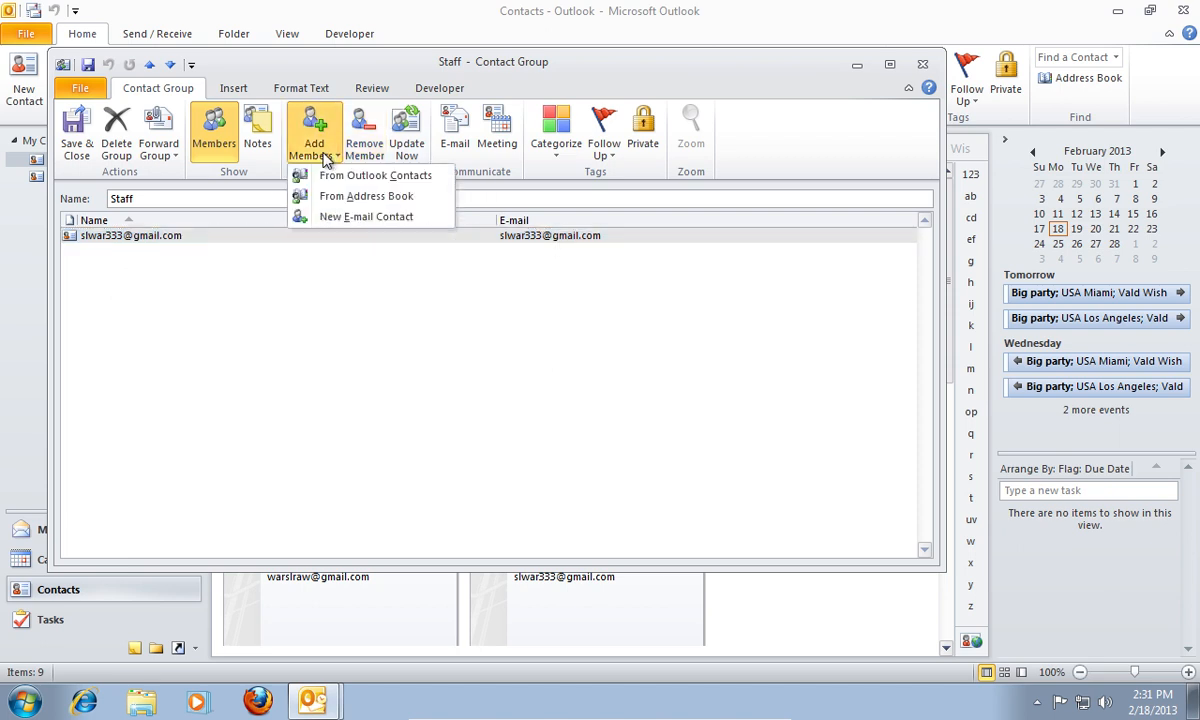
mouse_move(366, 217)
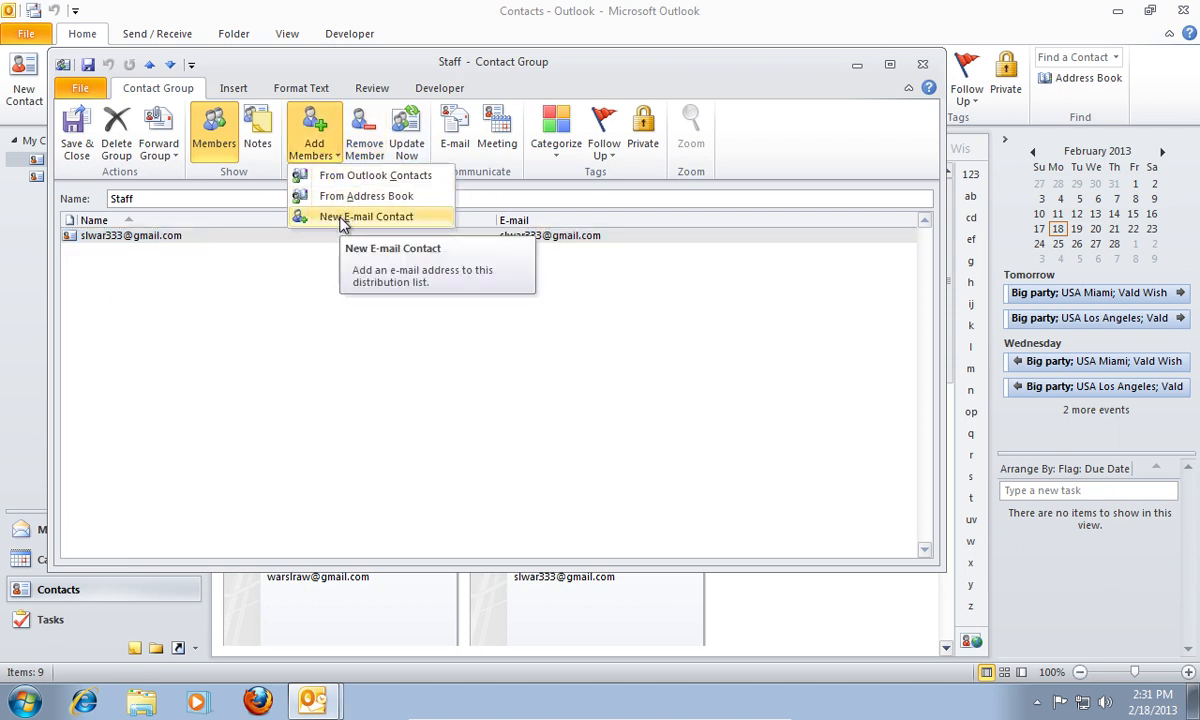
left_click(367, 217)
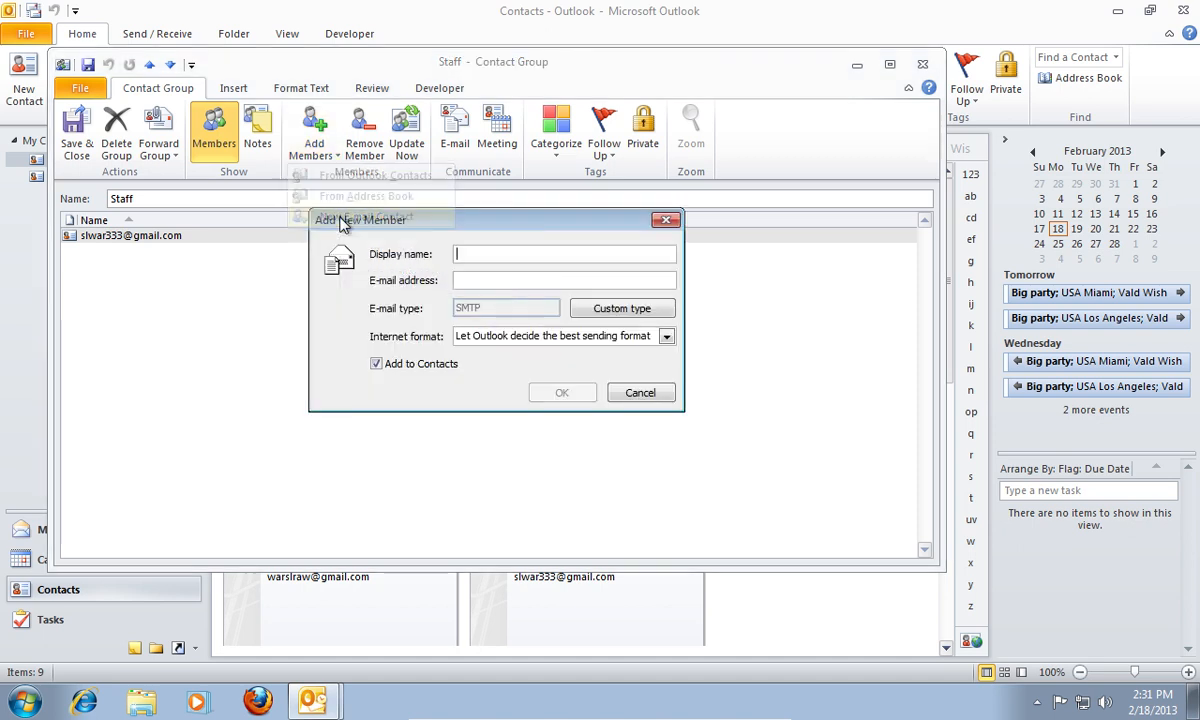
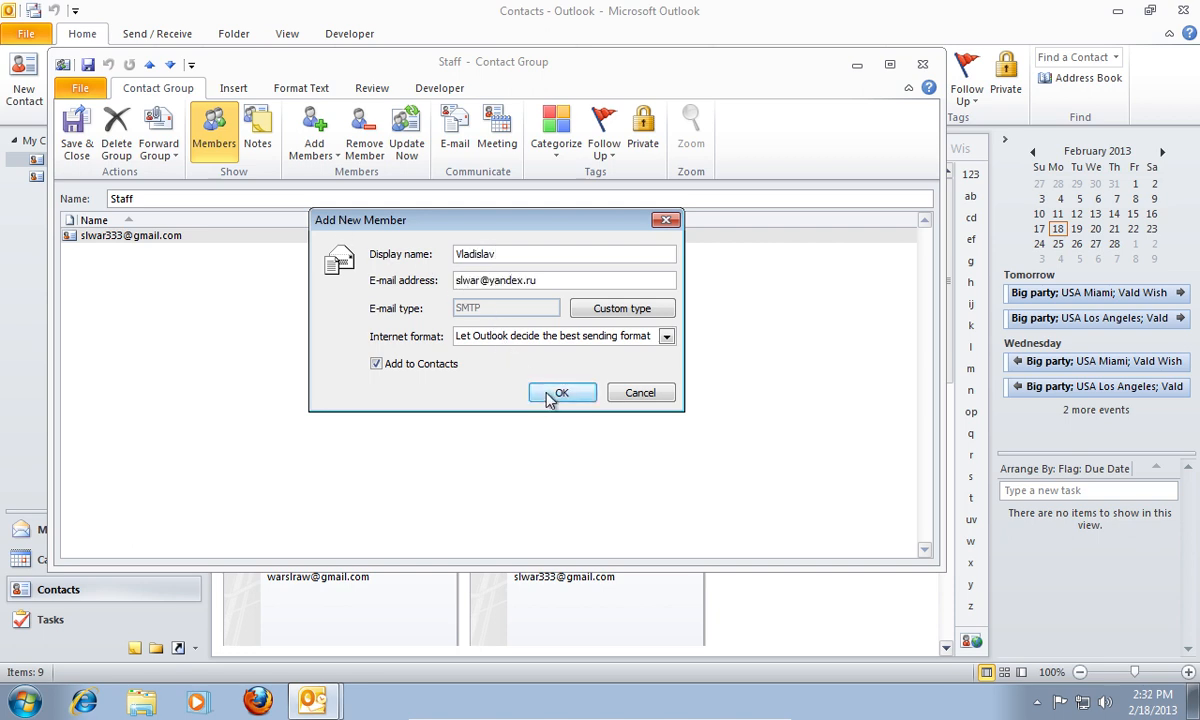
left_click(561, 392)
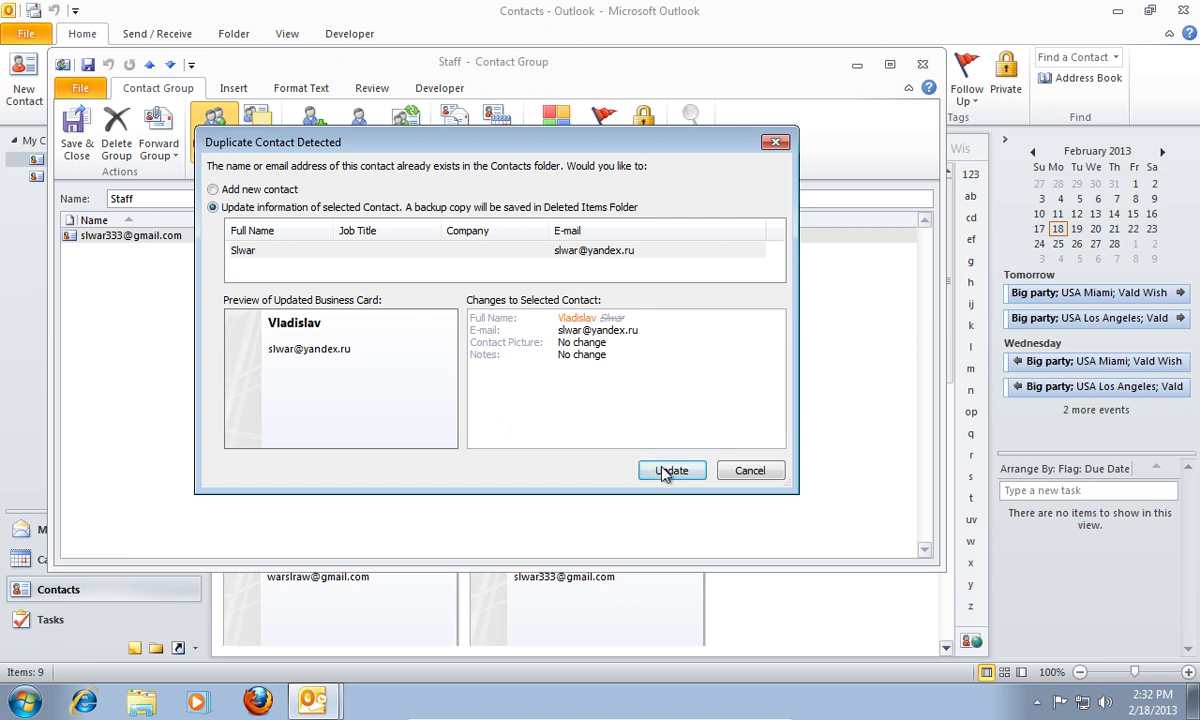
left_click(671, 470)
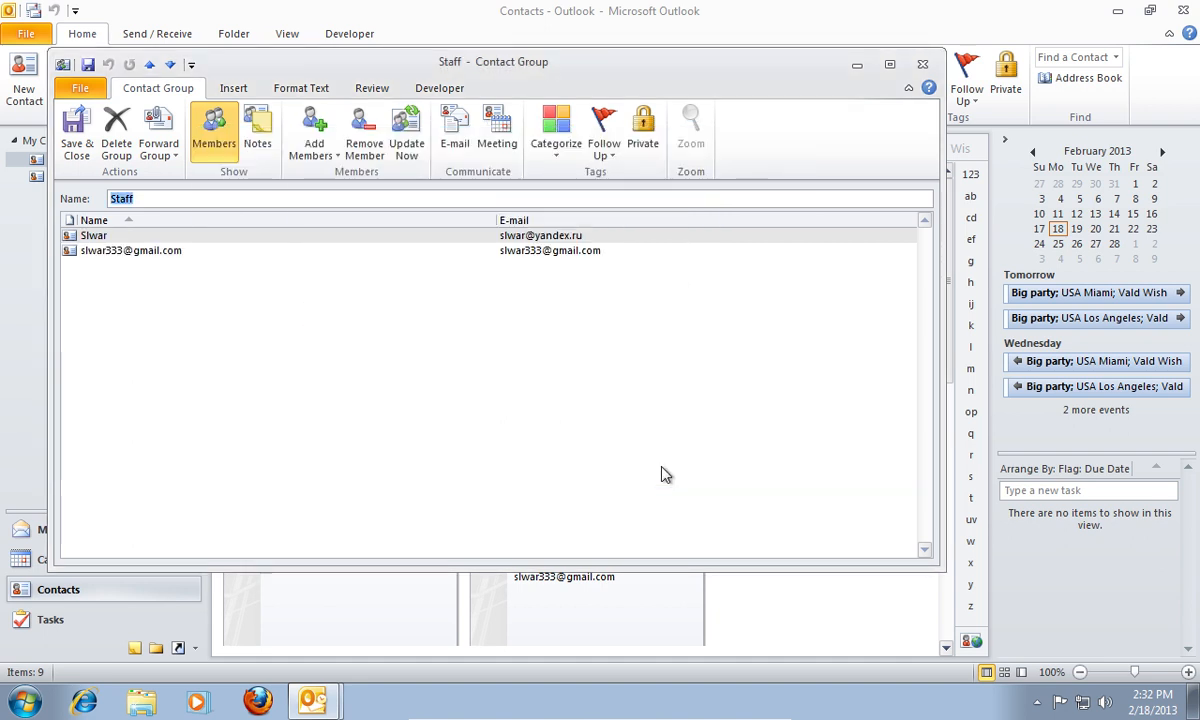